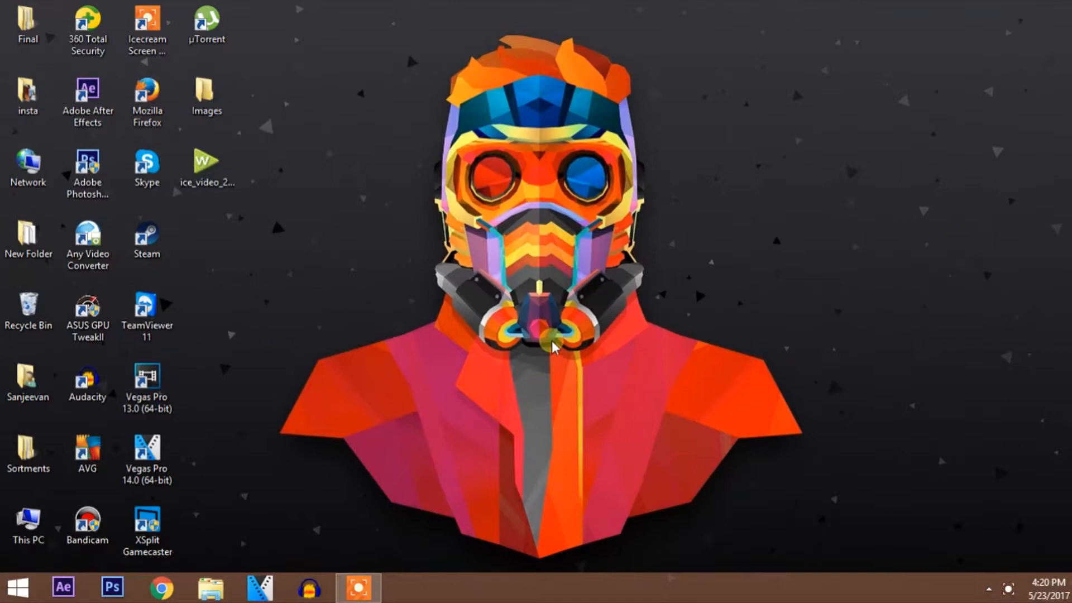
mouse_move(564, 340)
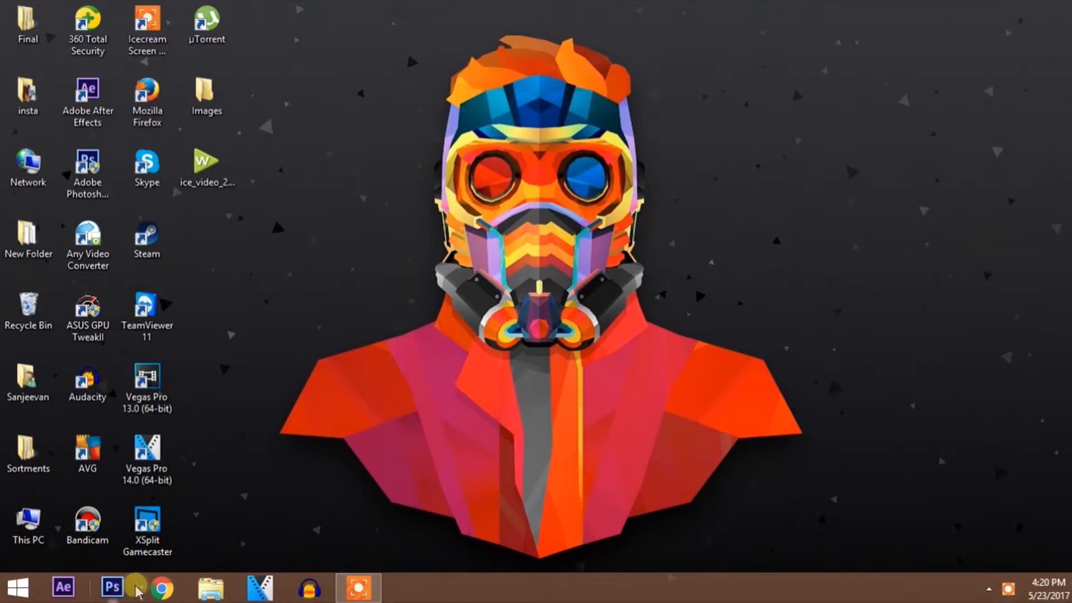
mouse_move(115, 586)
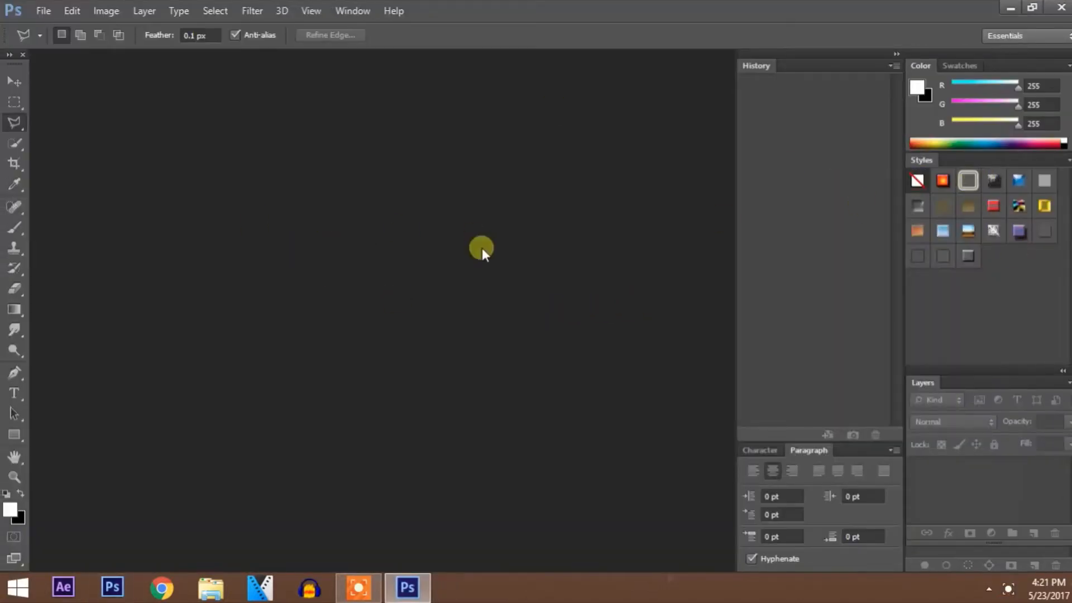
mouse_move(300, 218)
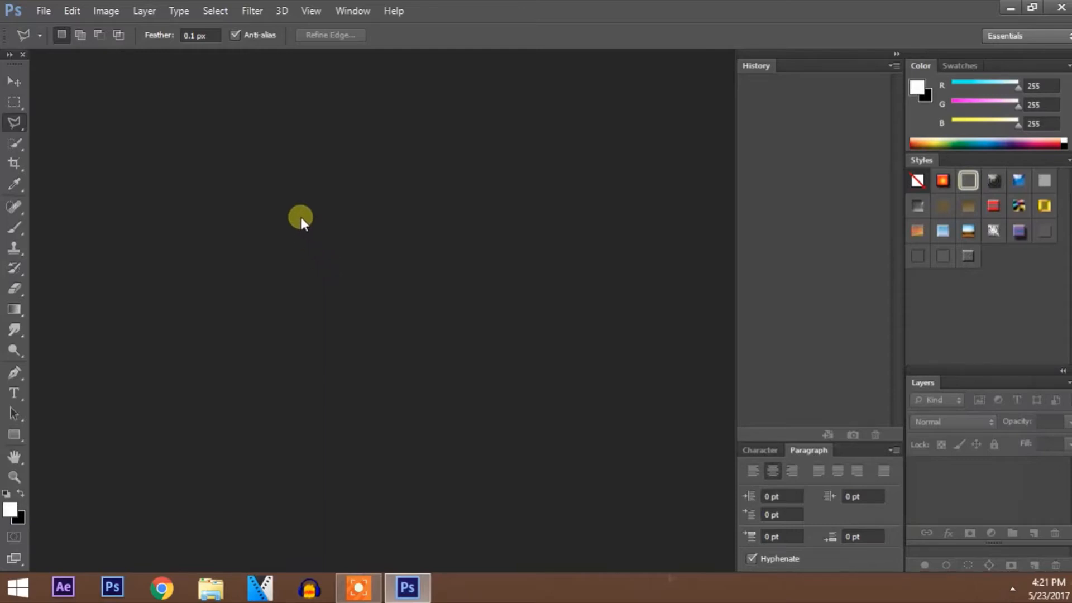
mouse_move(280, 11)
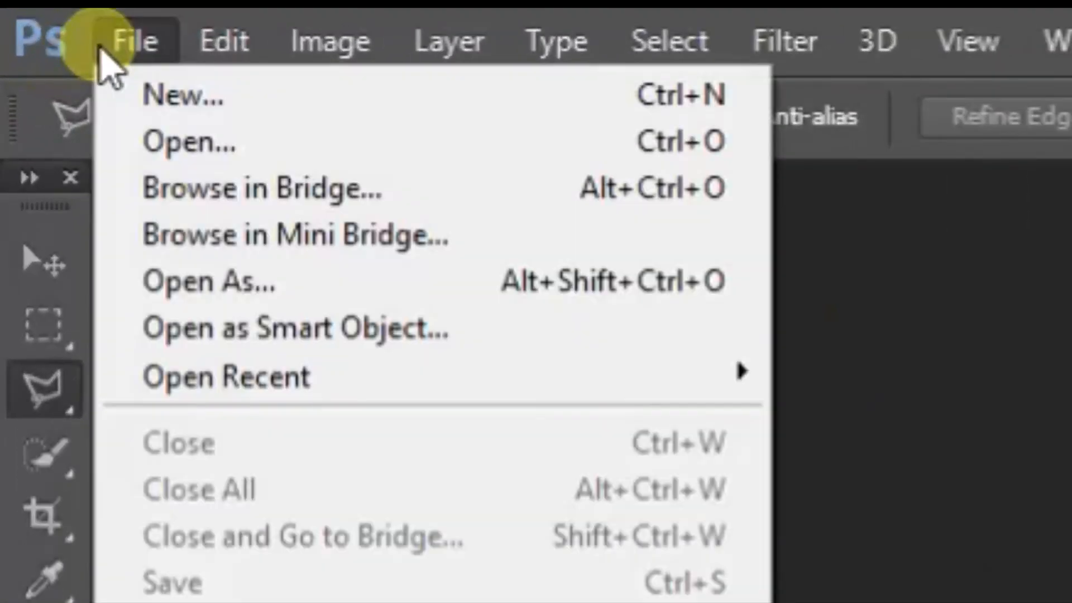
mouse_move(177, 96)
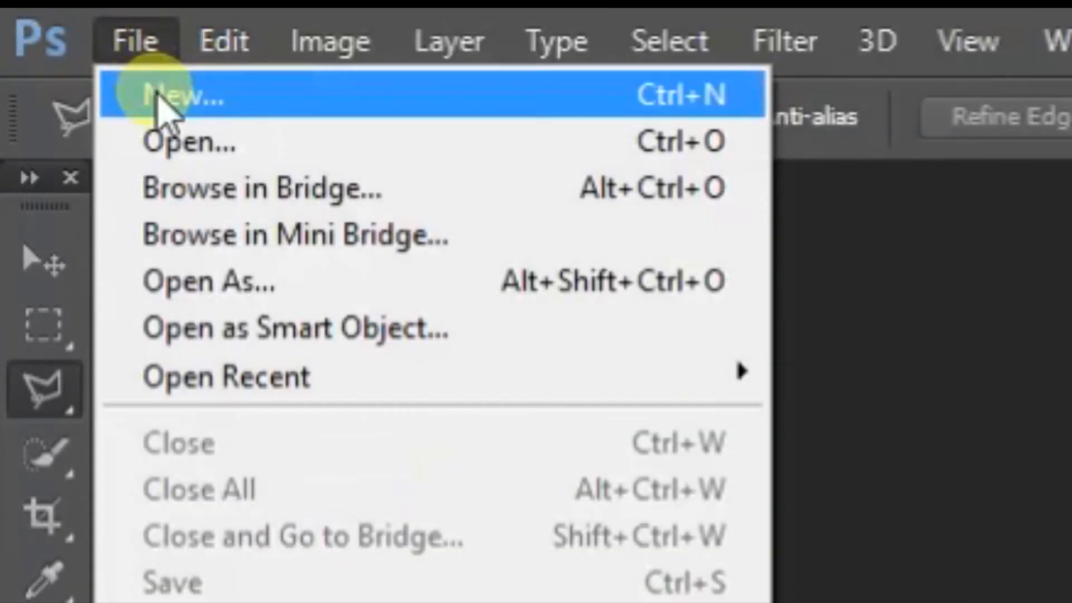
Define a new document 'A4' using the International Paper A4 preset with a white background
left_click(180, 96)
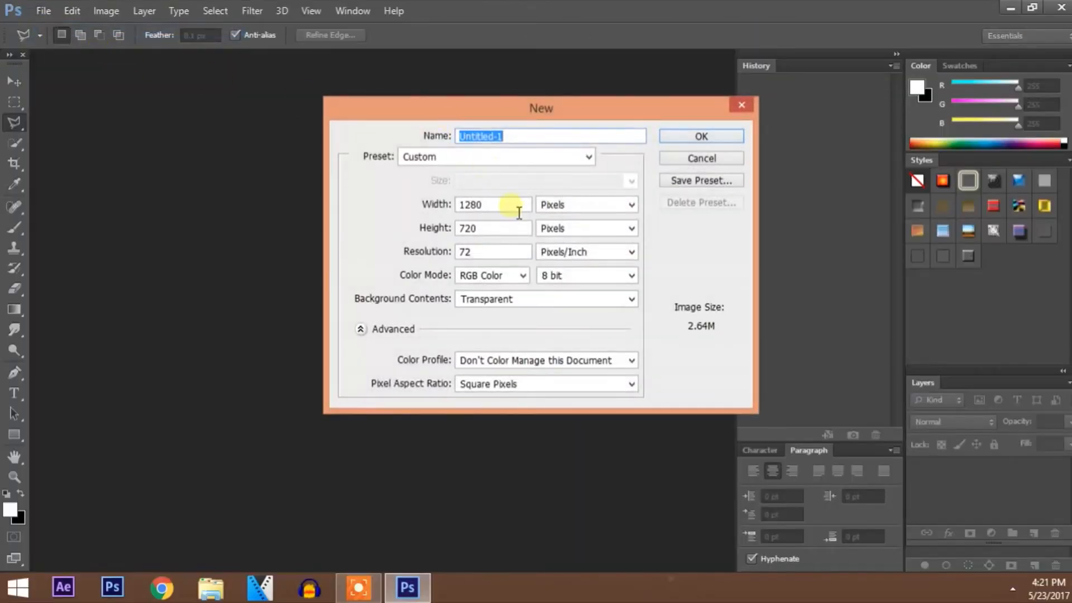
mouse_move(552, 160)
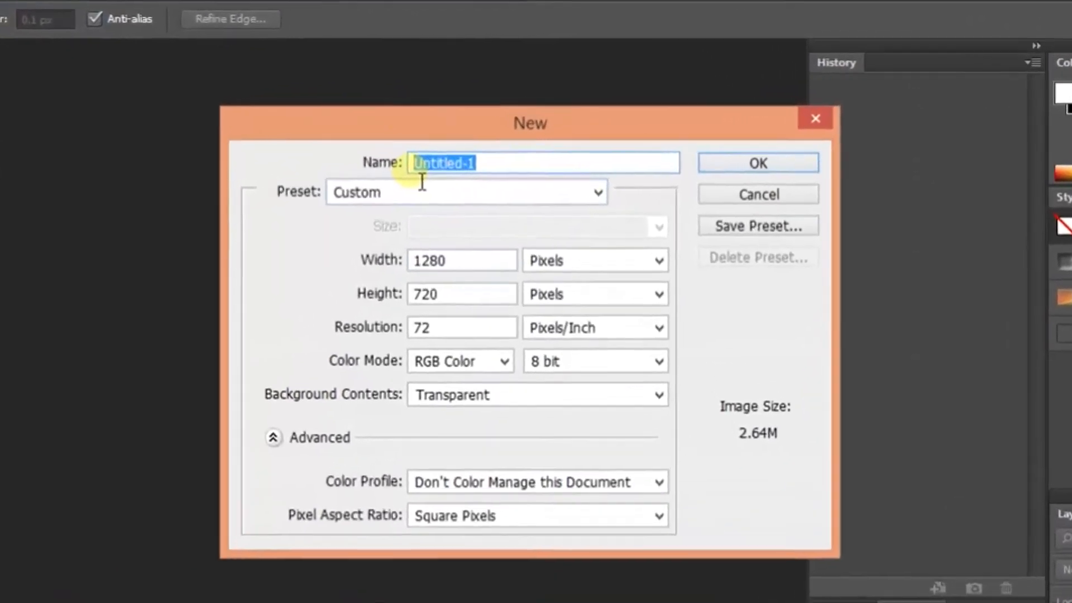
type("A4")
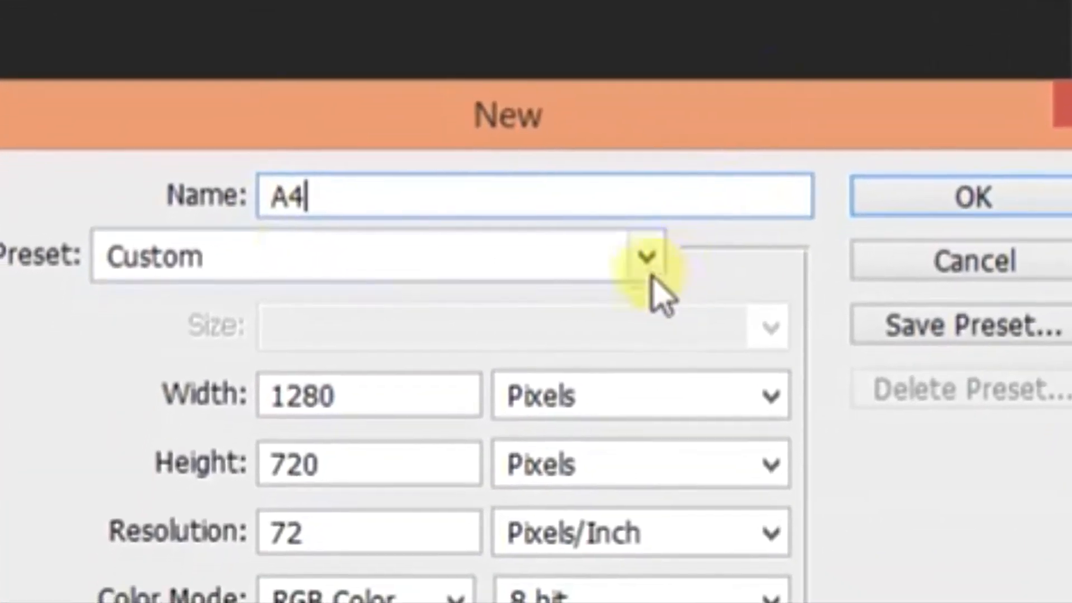
left_click(643, 256)
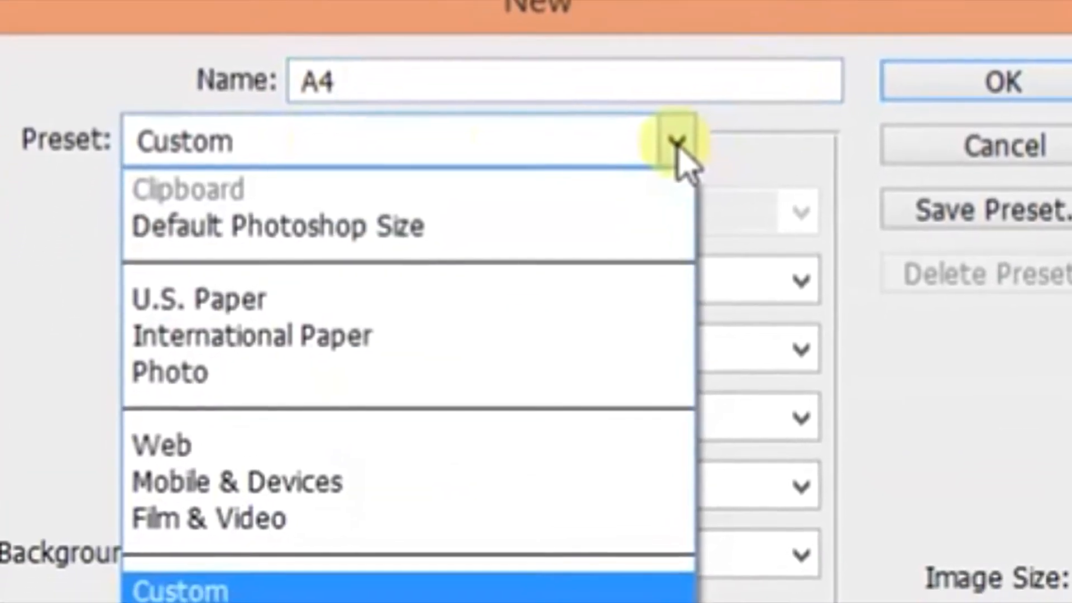
mouse_move(322, 286)
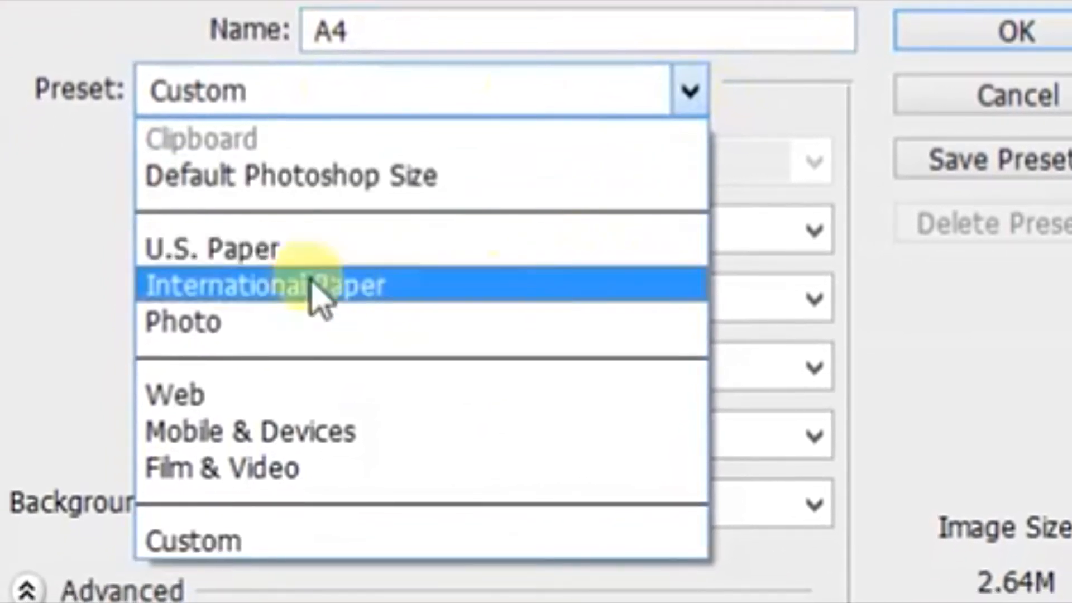
left_click(263, 285)
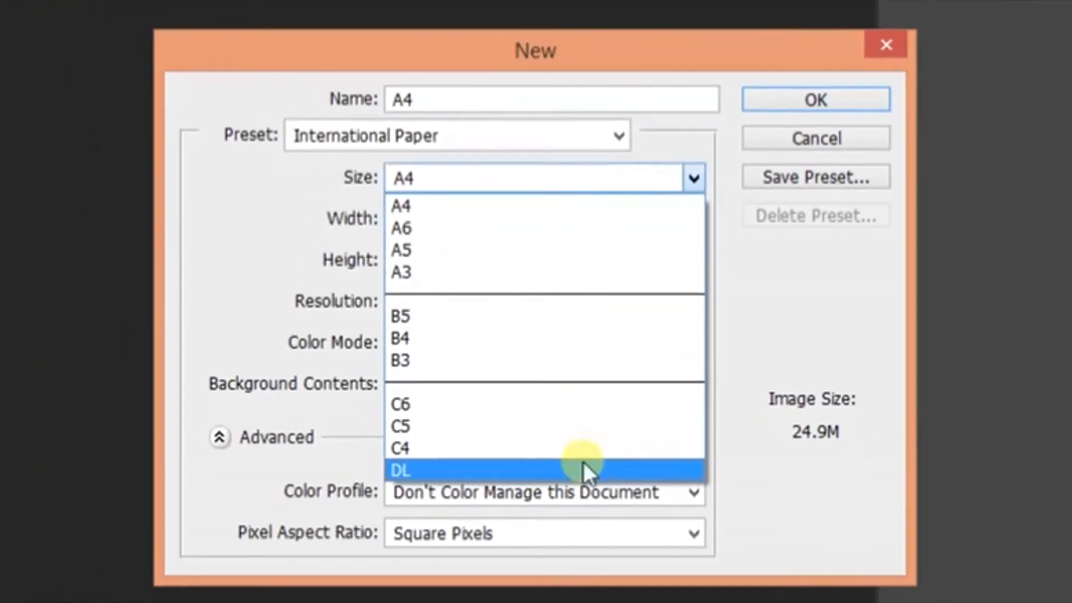
left_click(401, 206)
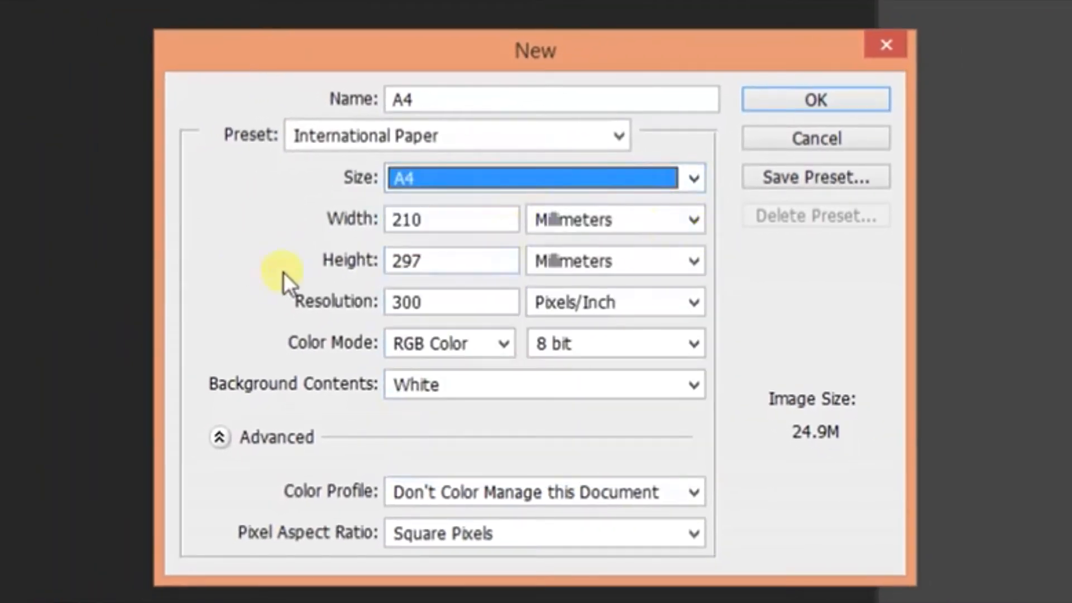
left_click(693, 385)
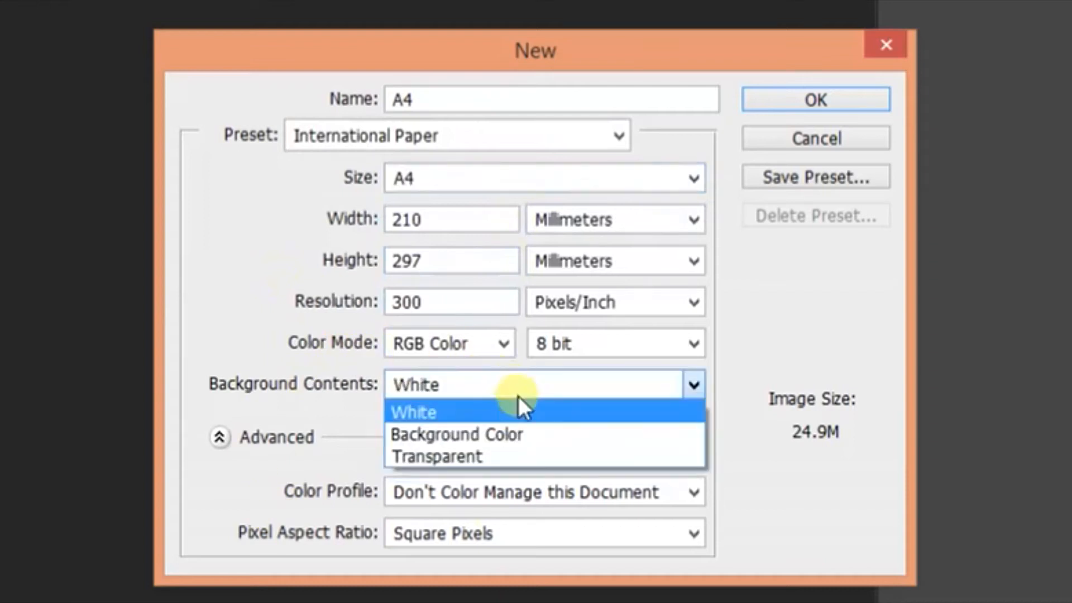
mouse_move(448, 416)
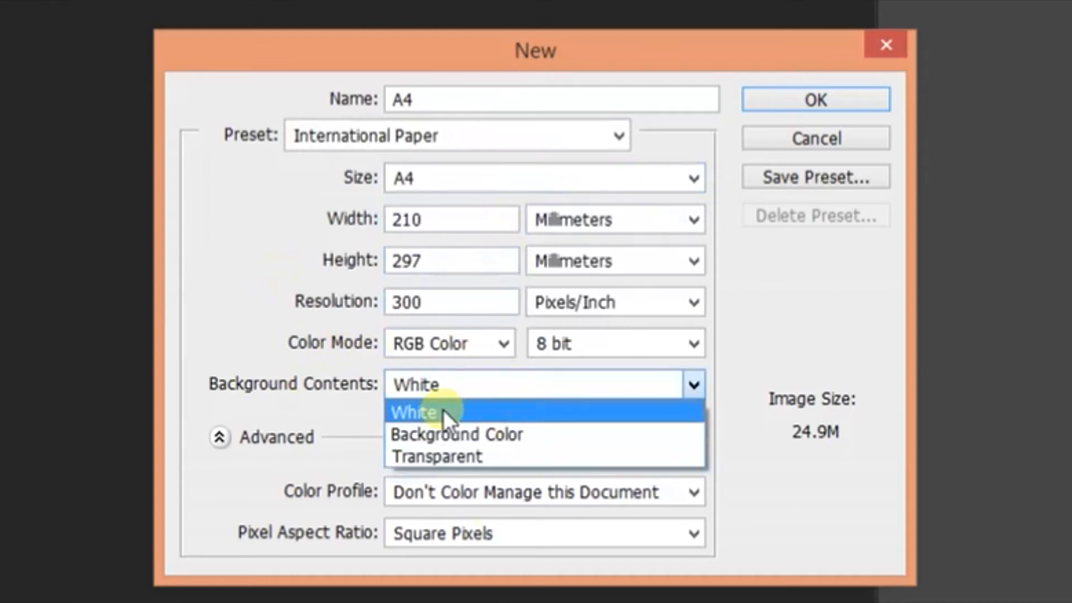
mouse_move(445, 435)
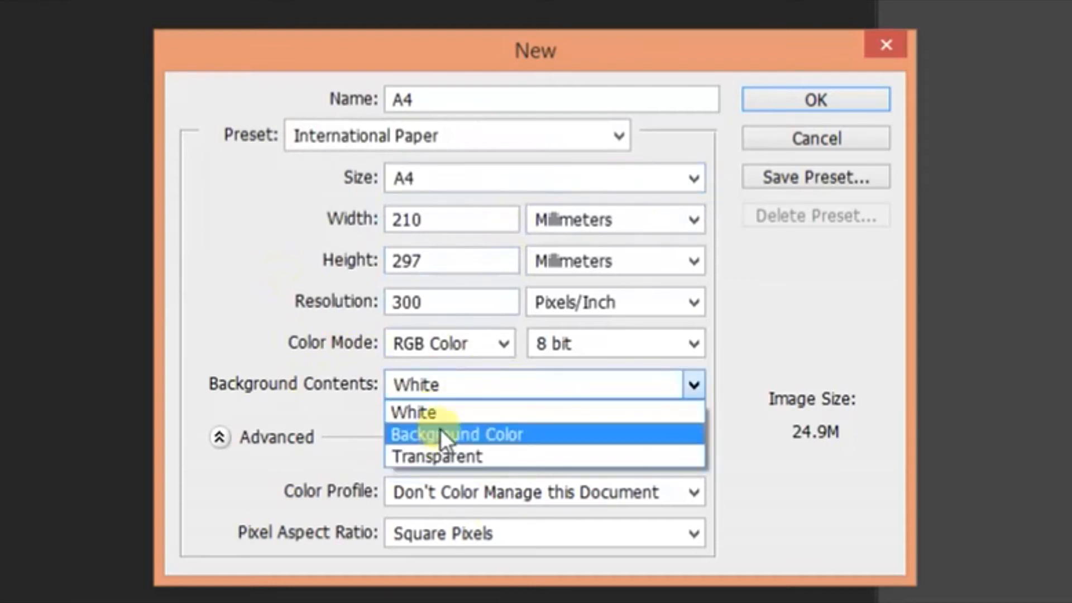
left_click(413, 412)
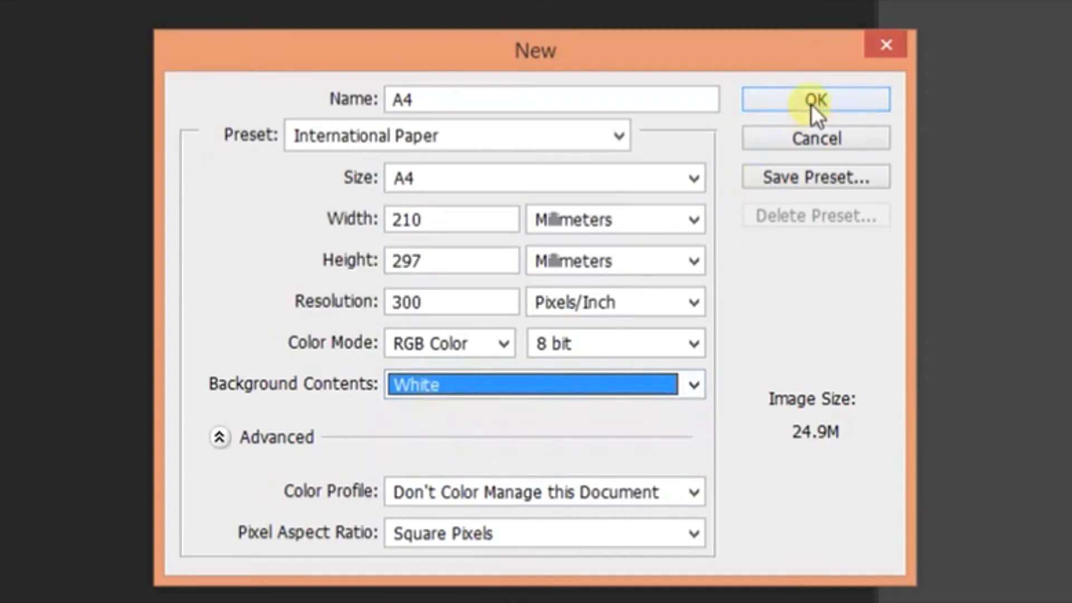
Create the page, size the 'Why So Geekious To Subscribe' heading and place the red Subscribe button PNG
left_click(814, 100)
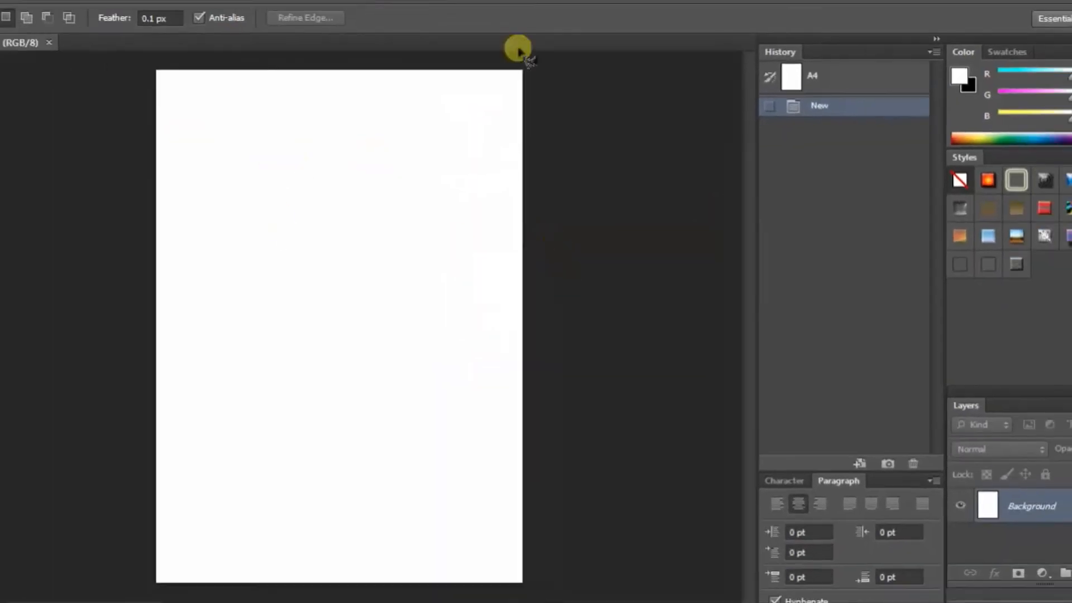
left_click(330, 36)
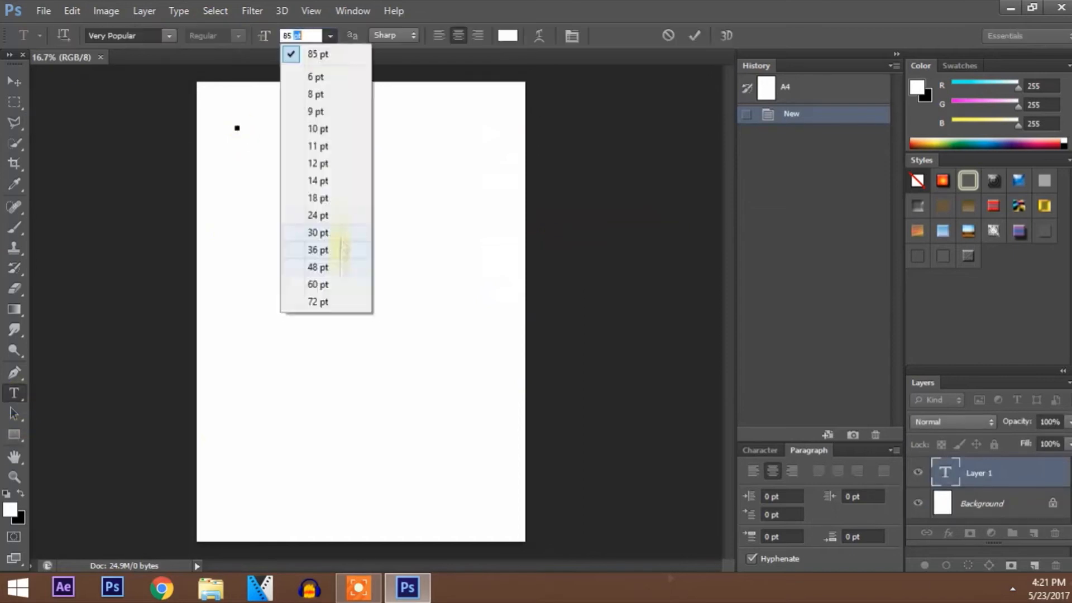
left_click(317, 216)
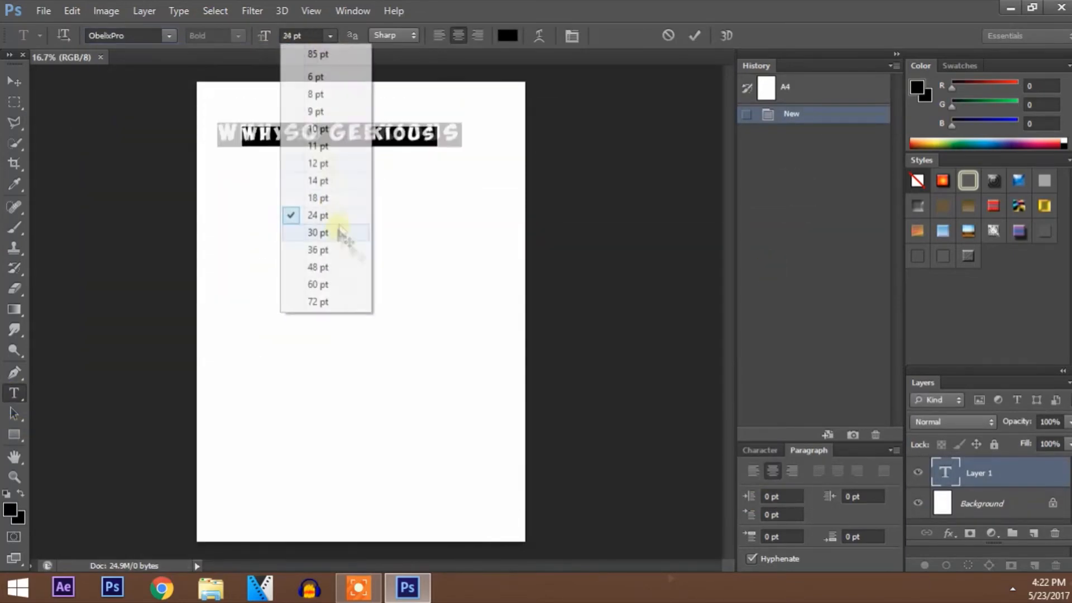
left_click(43, 11)
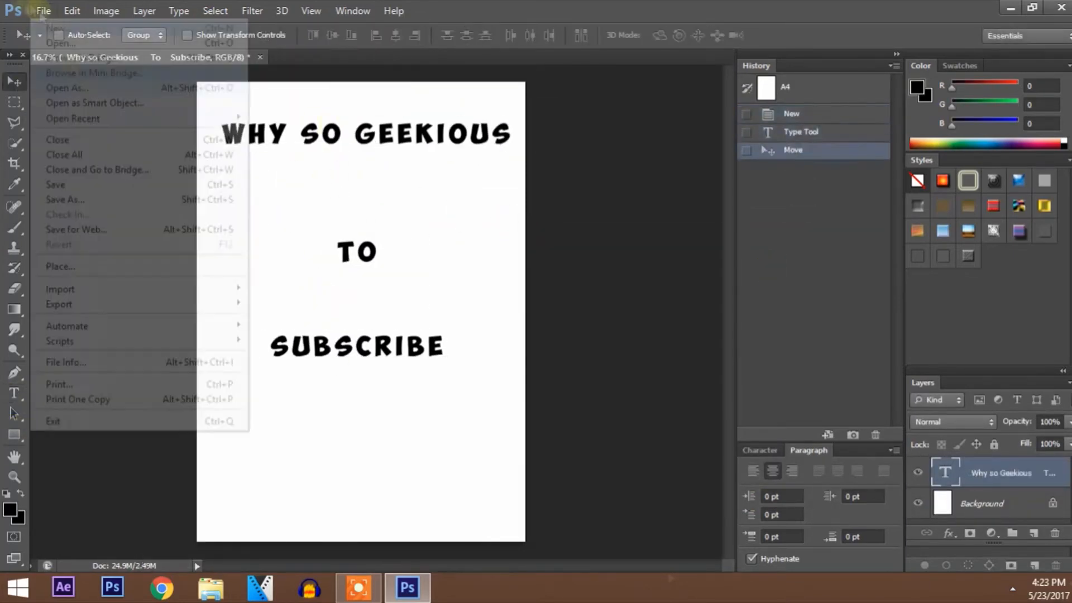
left_click(59, 266)
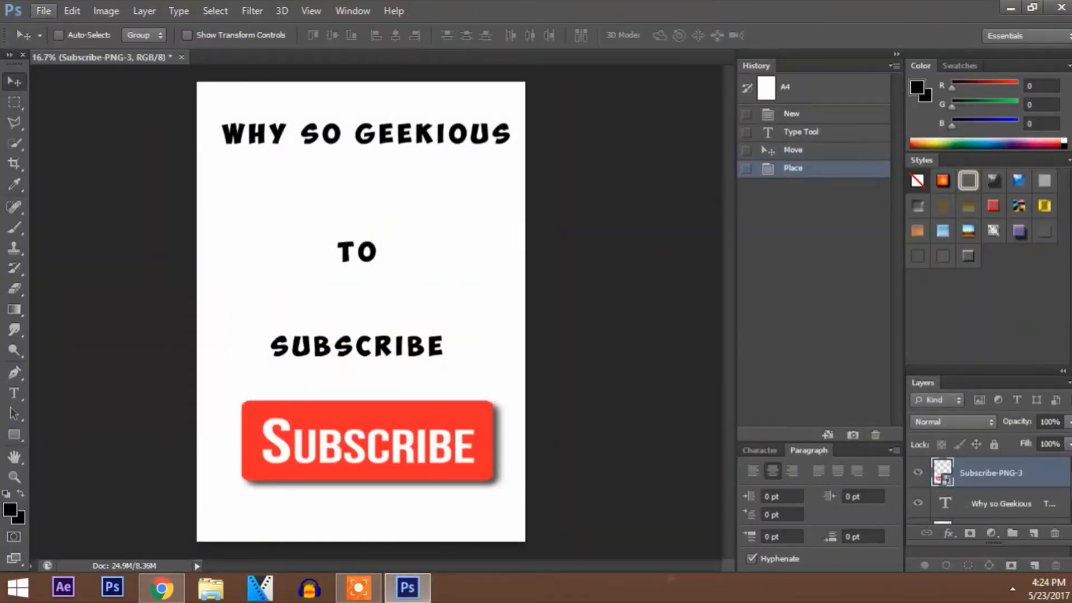
Bring up Print Settings and select the HP Deskjet Ink Adv 2010 K010 printer
left_click(43, 10)
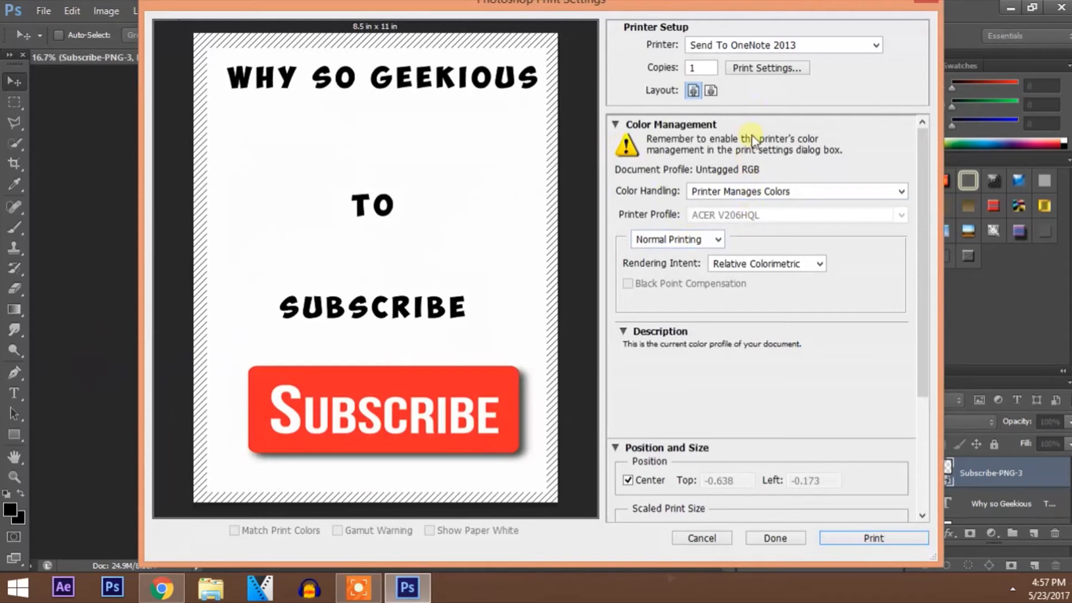
left_click(873, 45)
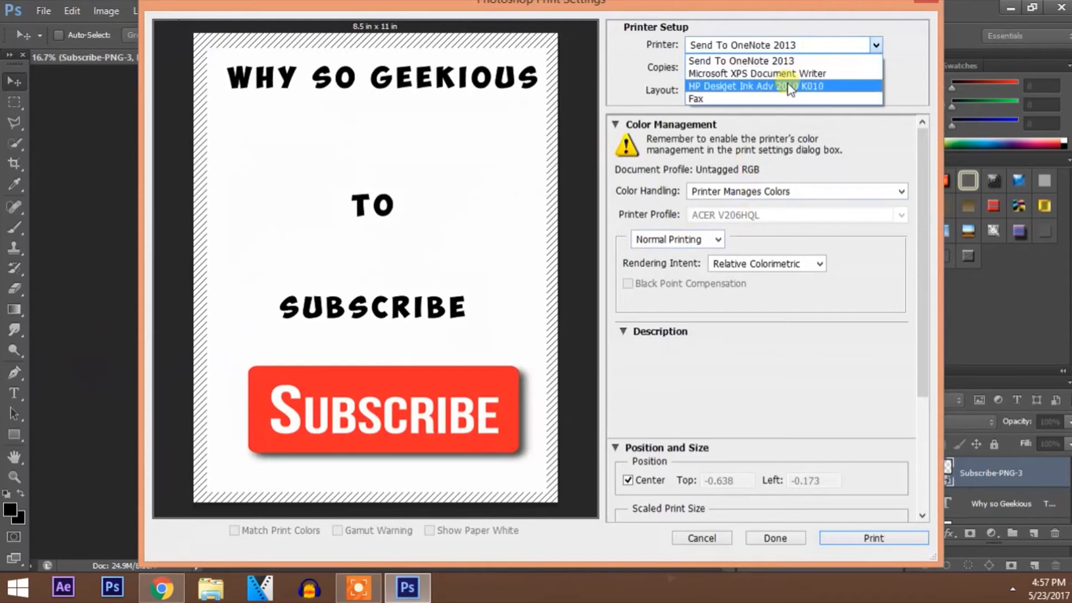
left_click(781, 86)
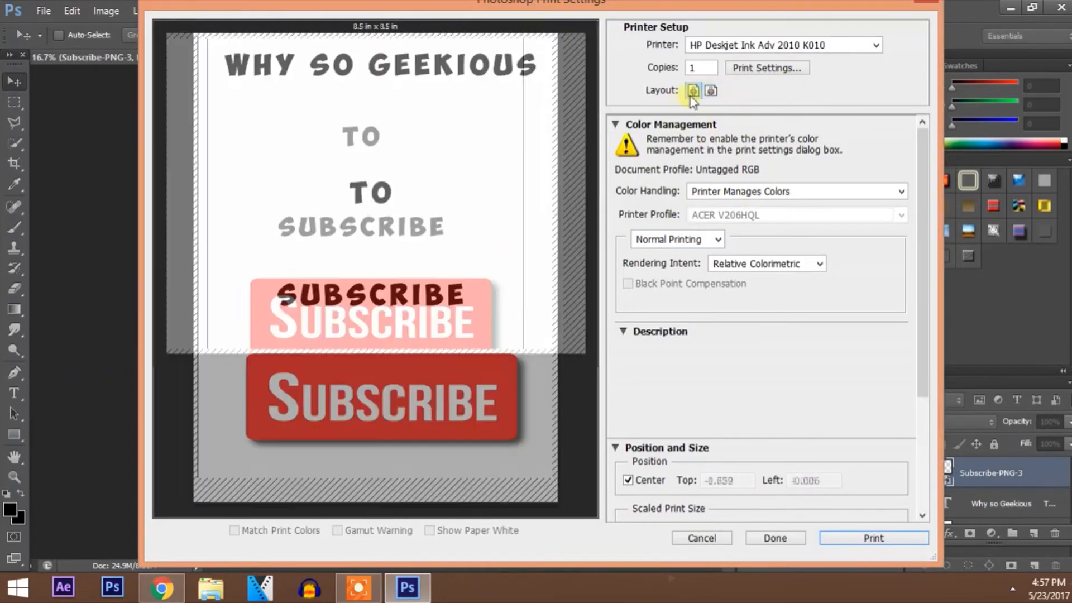